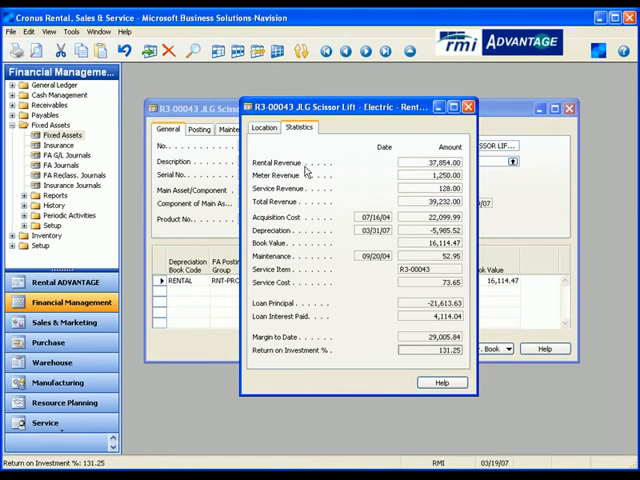
mouse_move(307, 195)
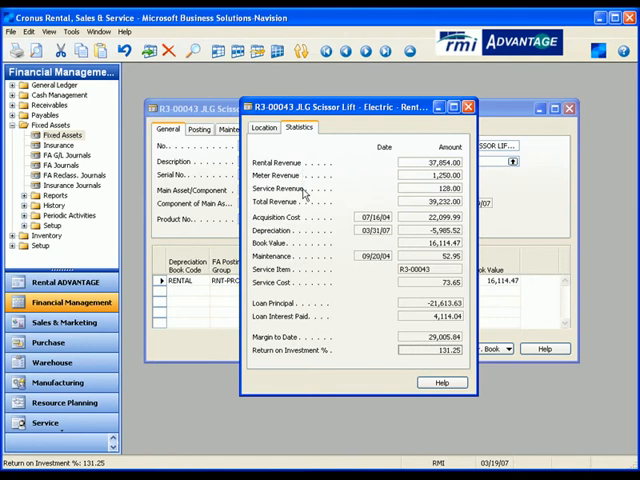
left_click(430, 162)
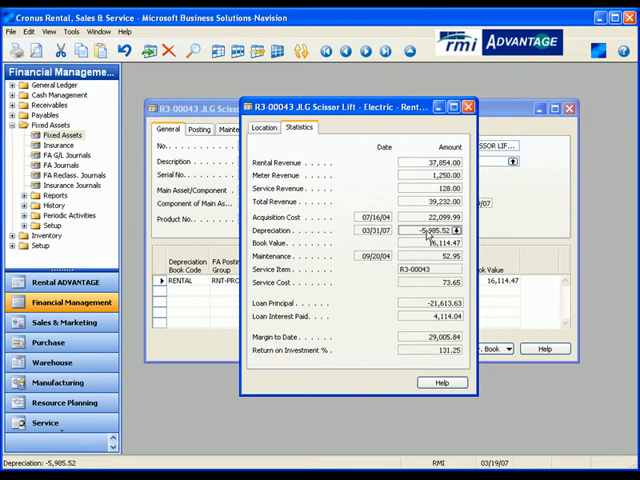
left_click(435, 254)
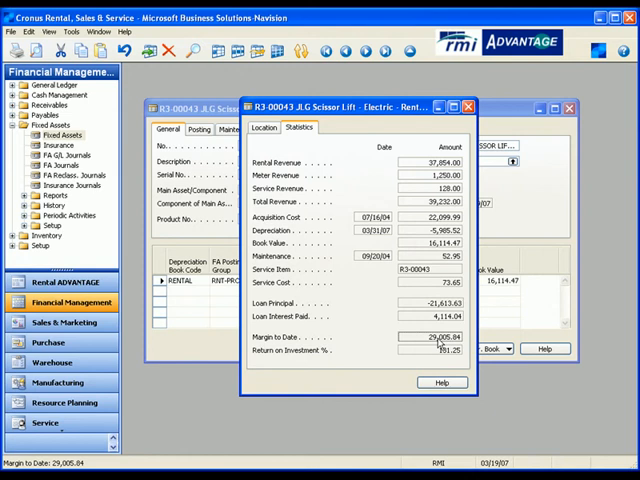
left_click(440, 350)
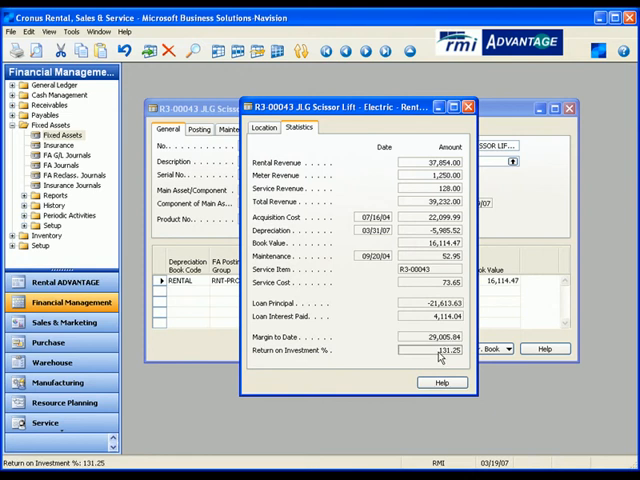